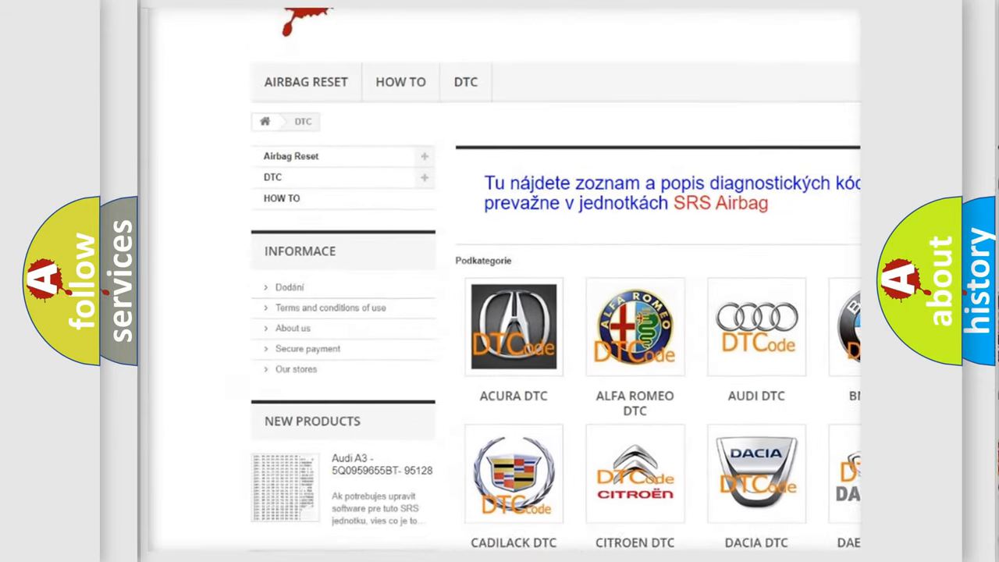
scroll("down", 3)
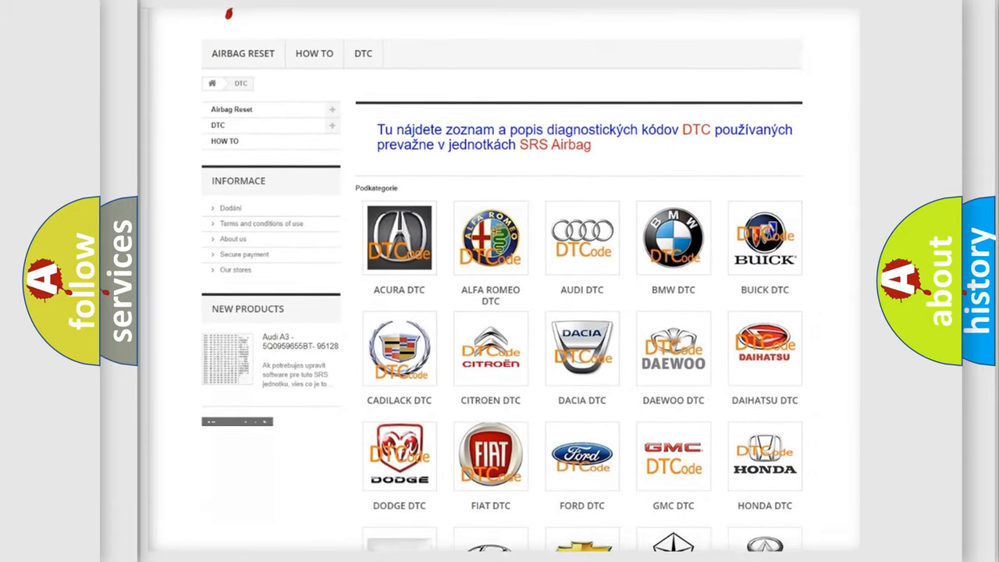
scroll("down", 3)
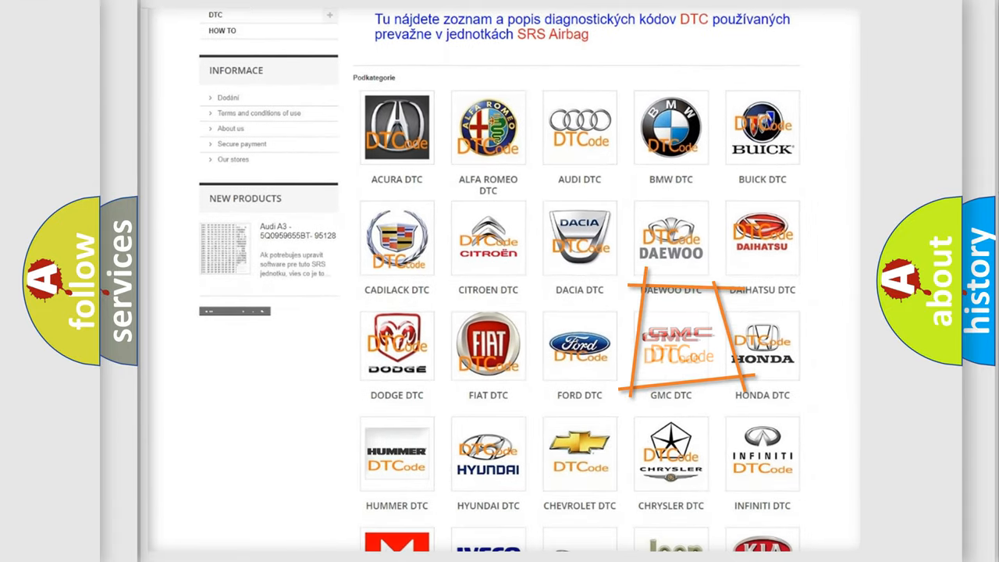